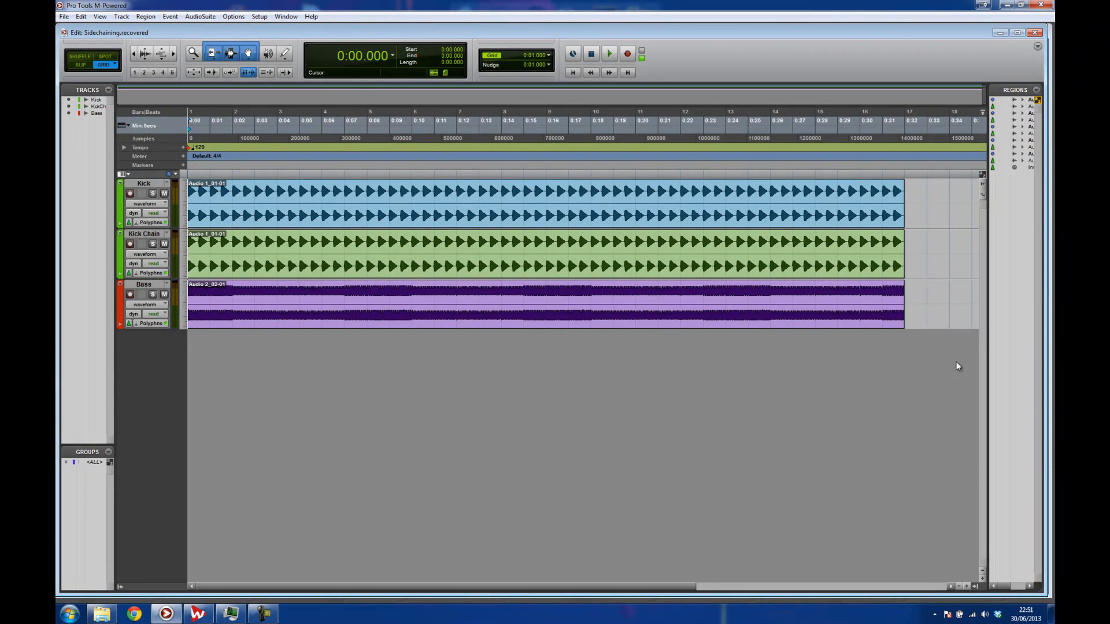
mouse_move(406, 503)
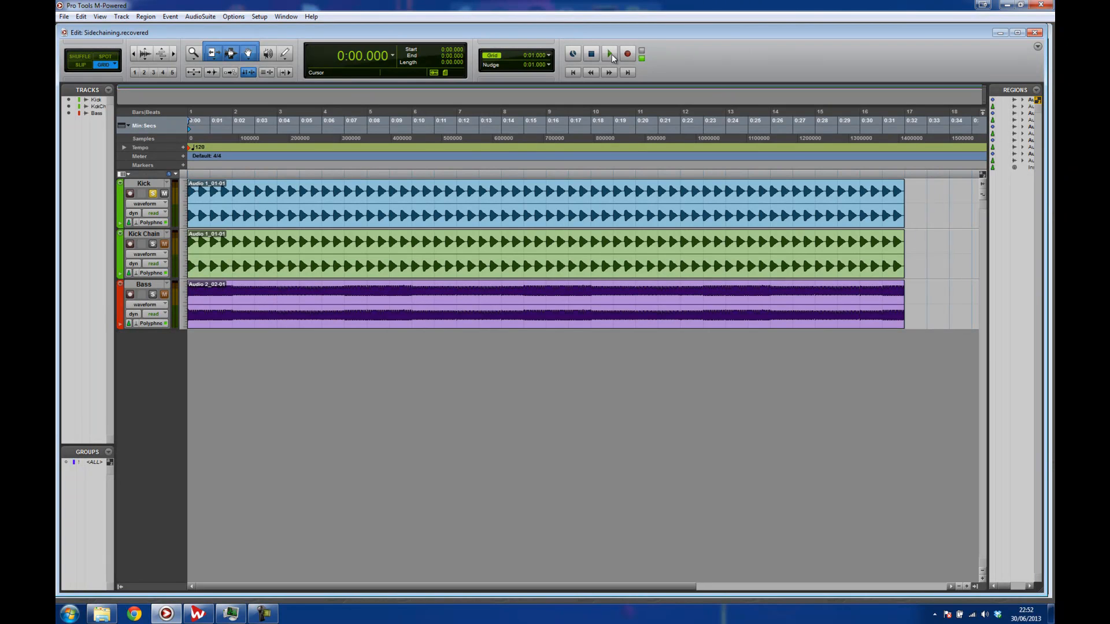
Step: Play and stop the session a few times to audition the current mix
left_click(609, 53)
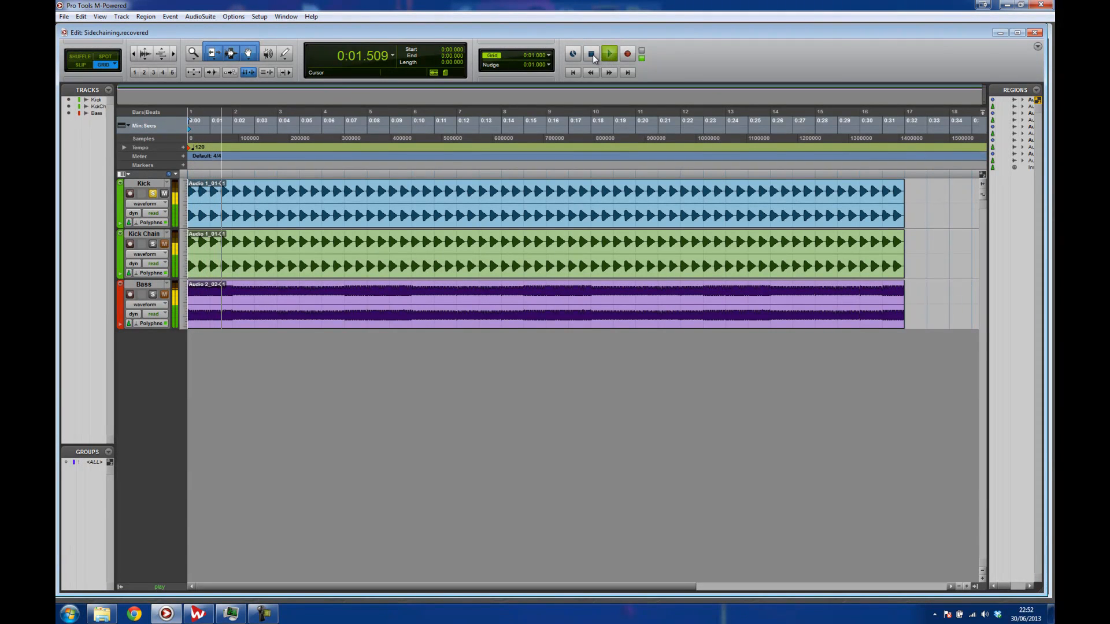
left_click(591, 53)
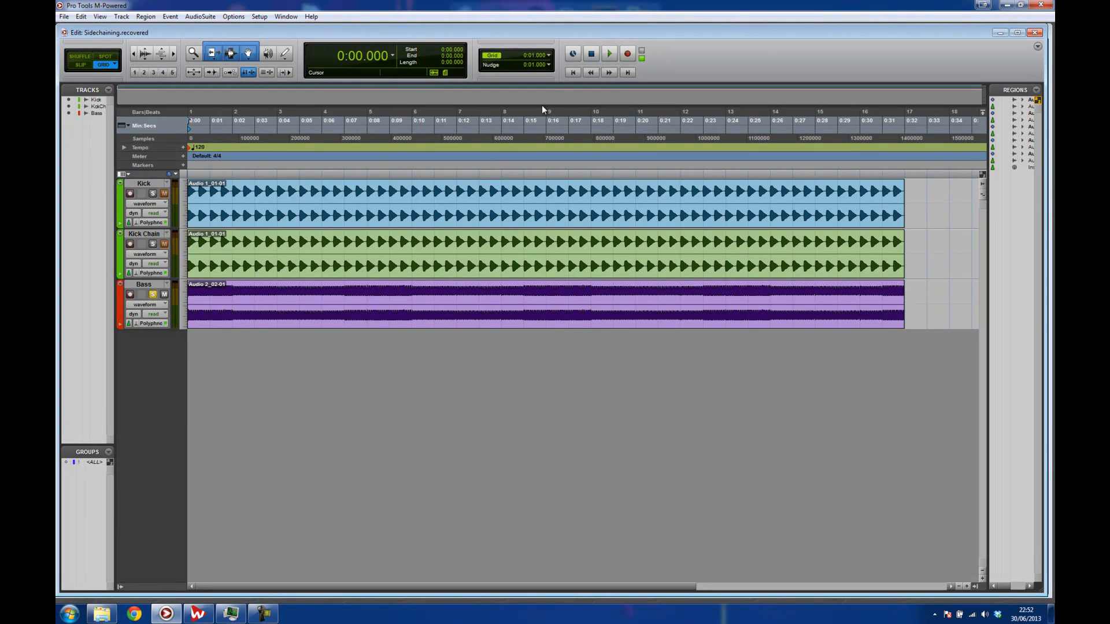
mouse_move(602, 70)
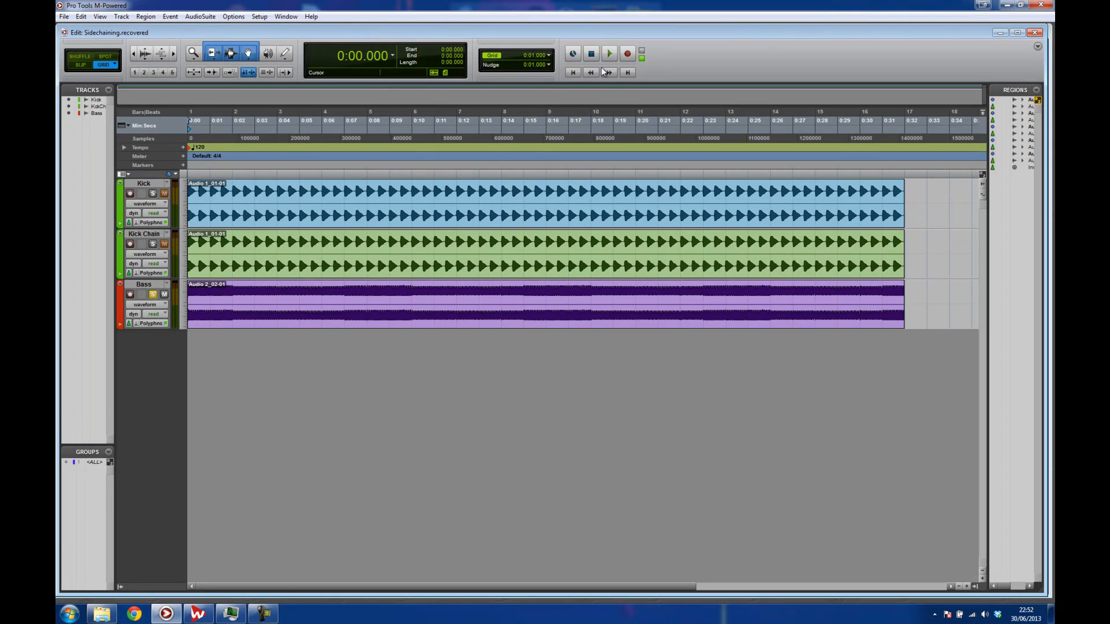
left_click(608, 54)
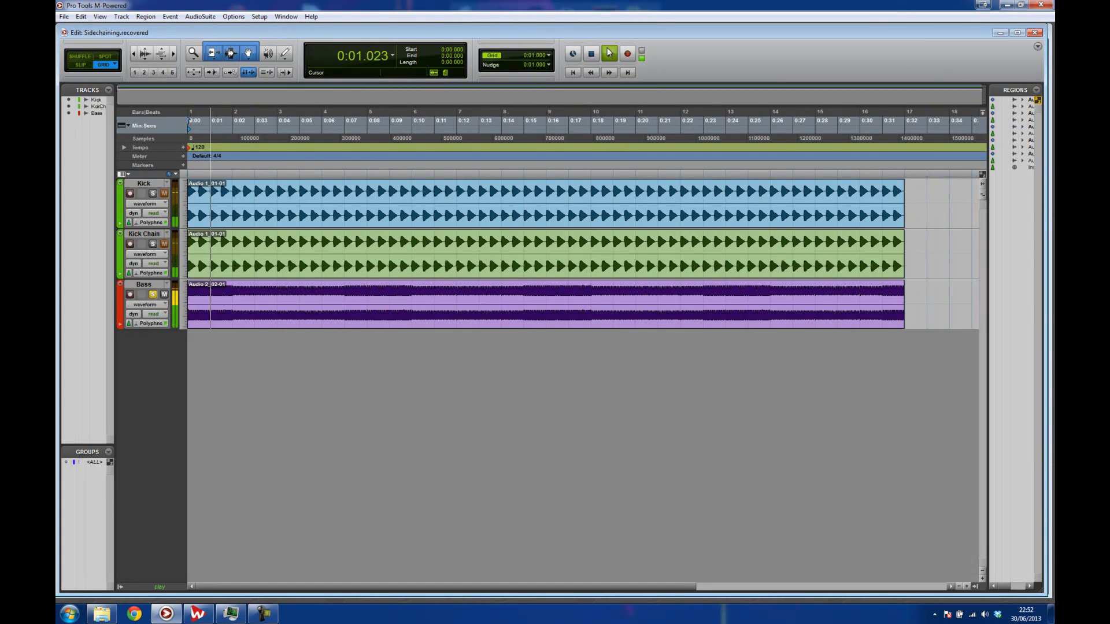
left_click(607, 53)
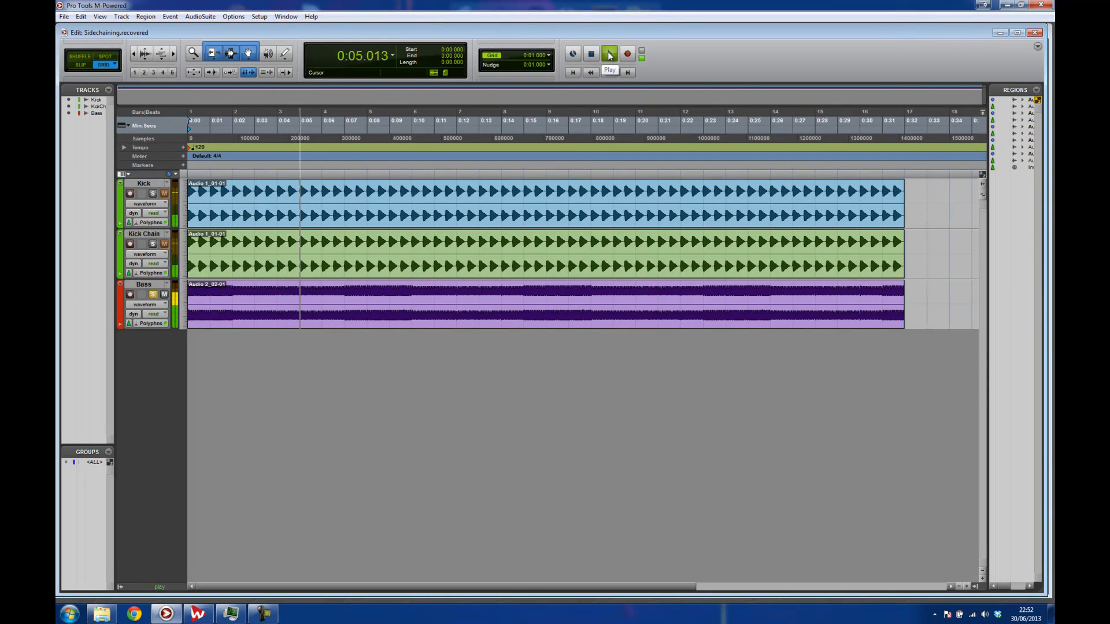
left_click(608, 54)
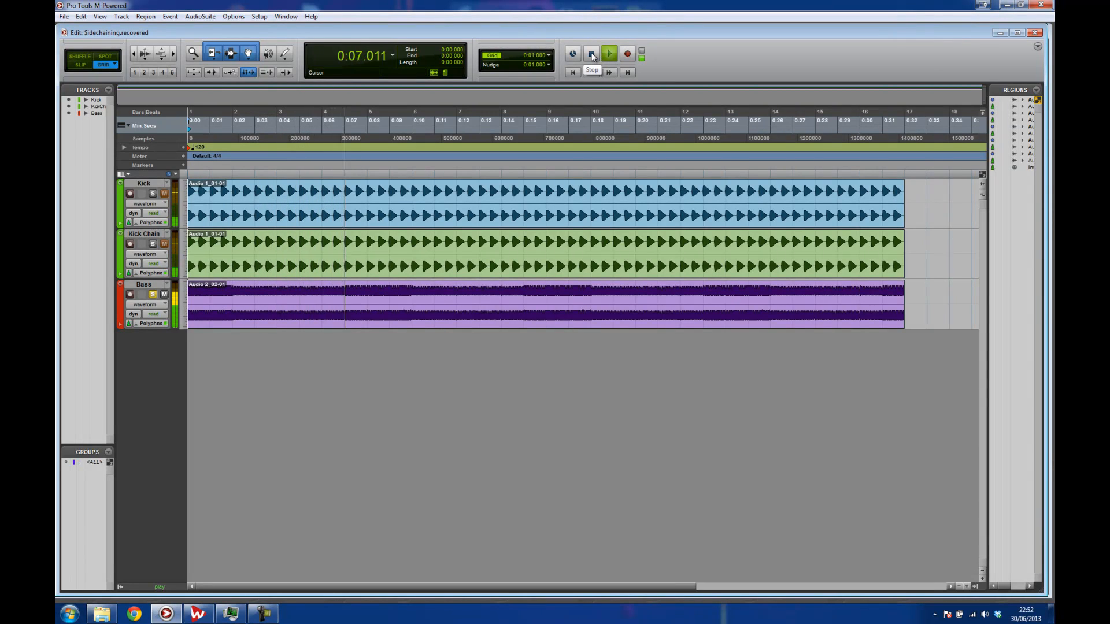
left_click(591, 53)
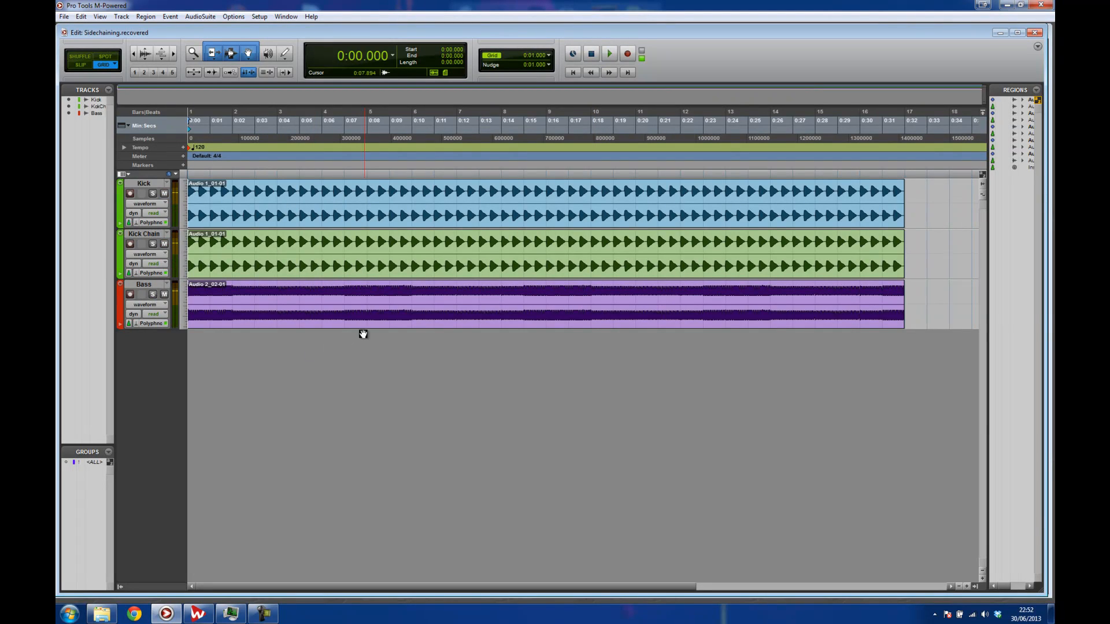
left_click(278, 187)
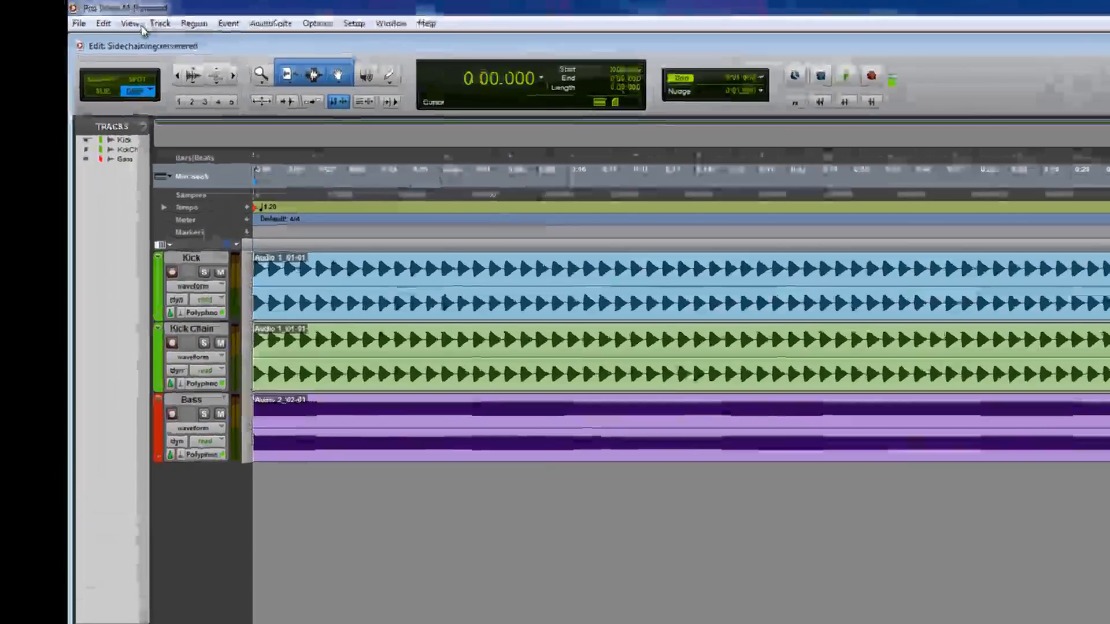
Step: Create one new stereo Aux Input track, Aux 1
left_click(160, 23)
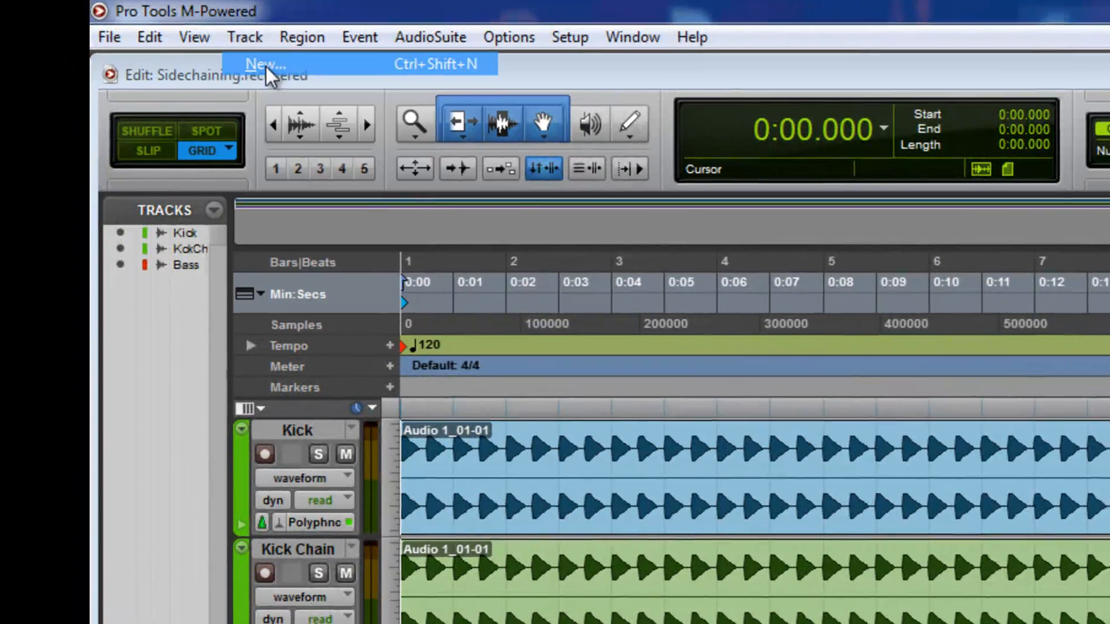
left_click(263, 64)
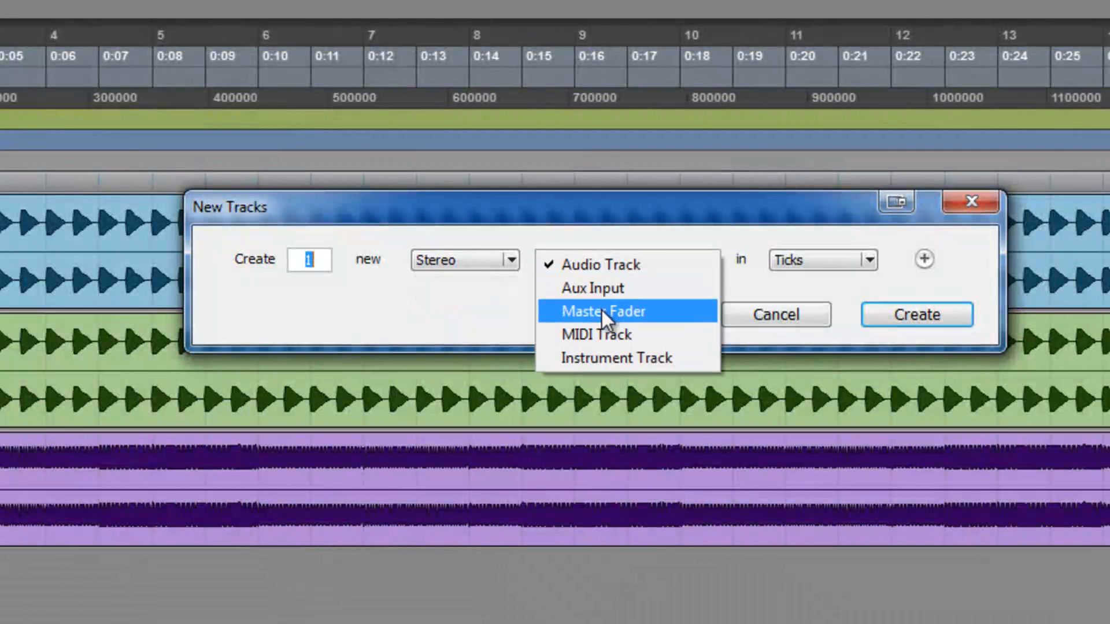
left_click(593, 288)
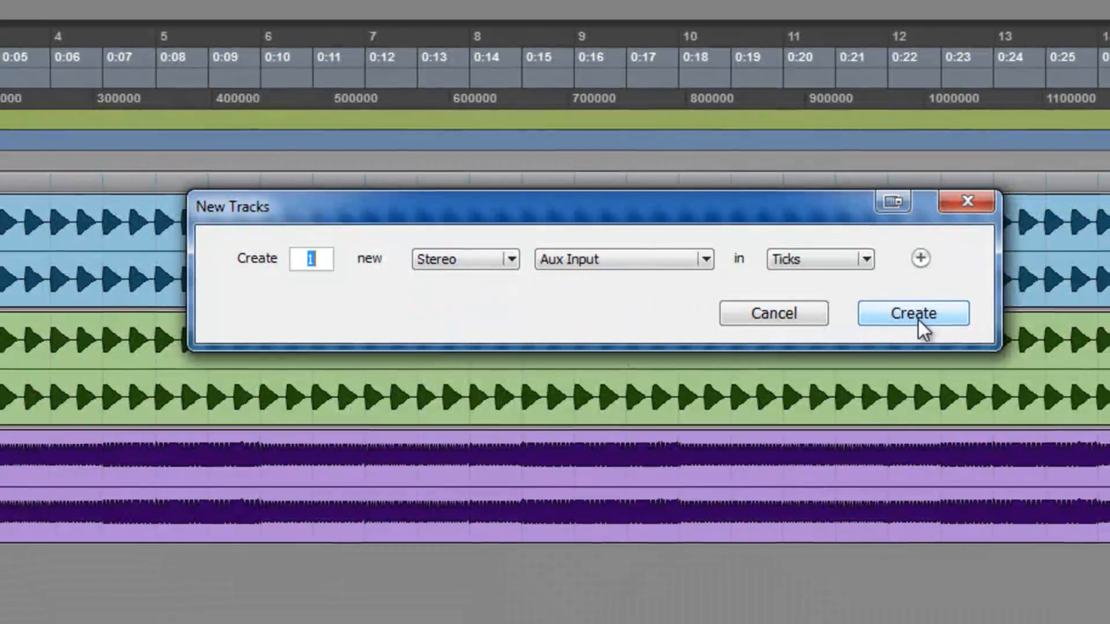
left_click(912, 313)
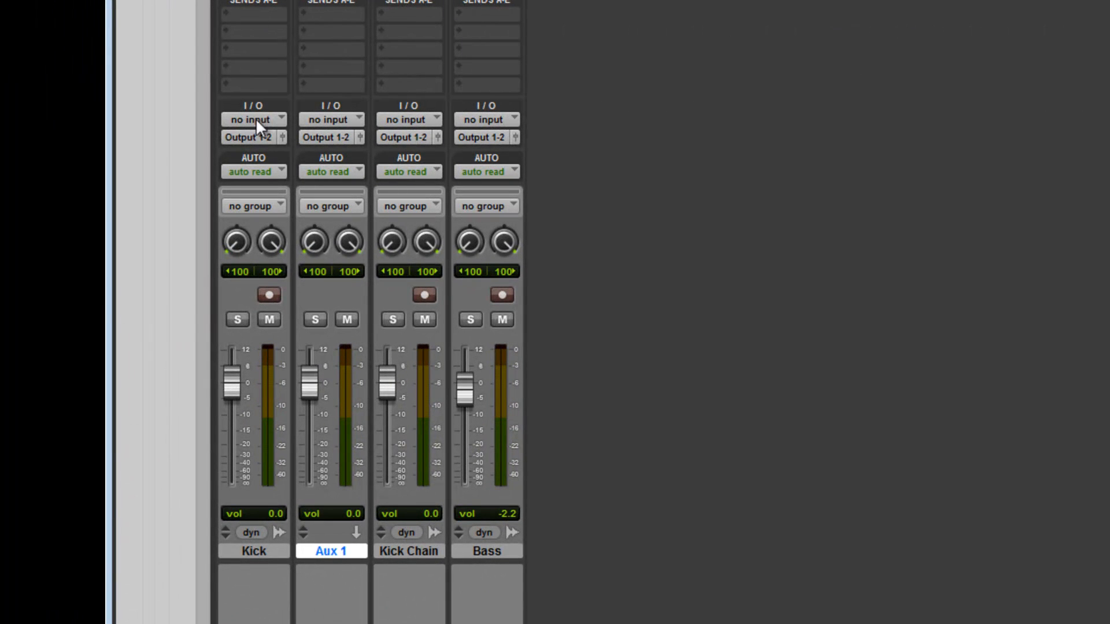
Step: Route the Kick output to Bus 1-2 and set Aux 1's input to Bus 1-2
left_click(249, 136)
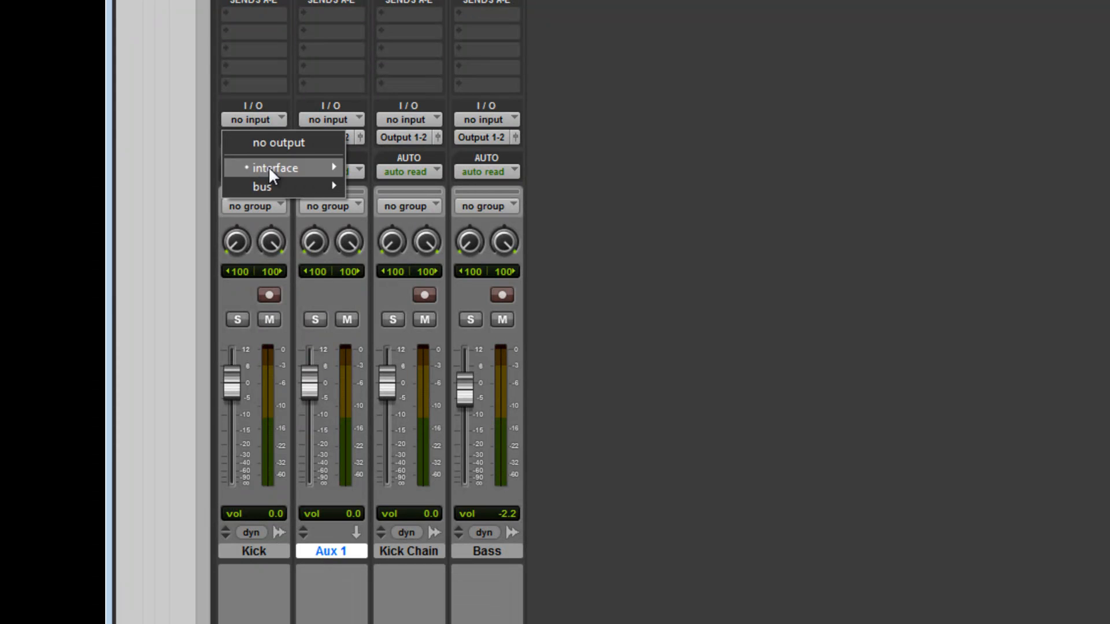
left_click(261, 186)
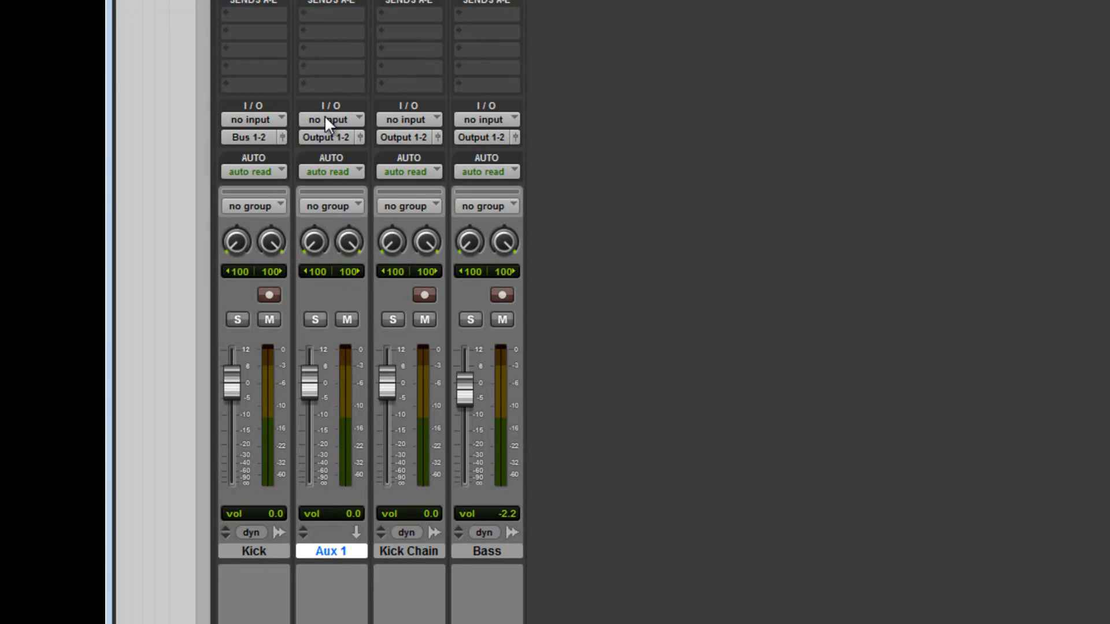
left_click(331, 119)
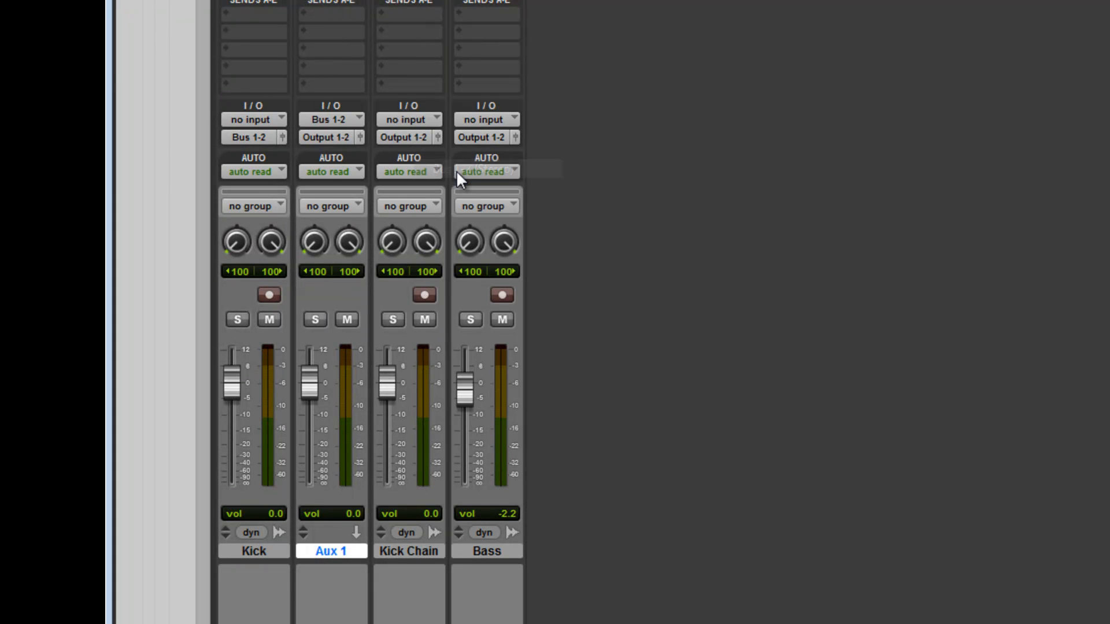
mouse_move(486, 171)
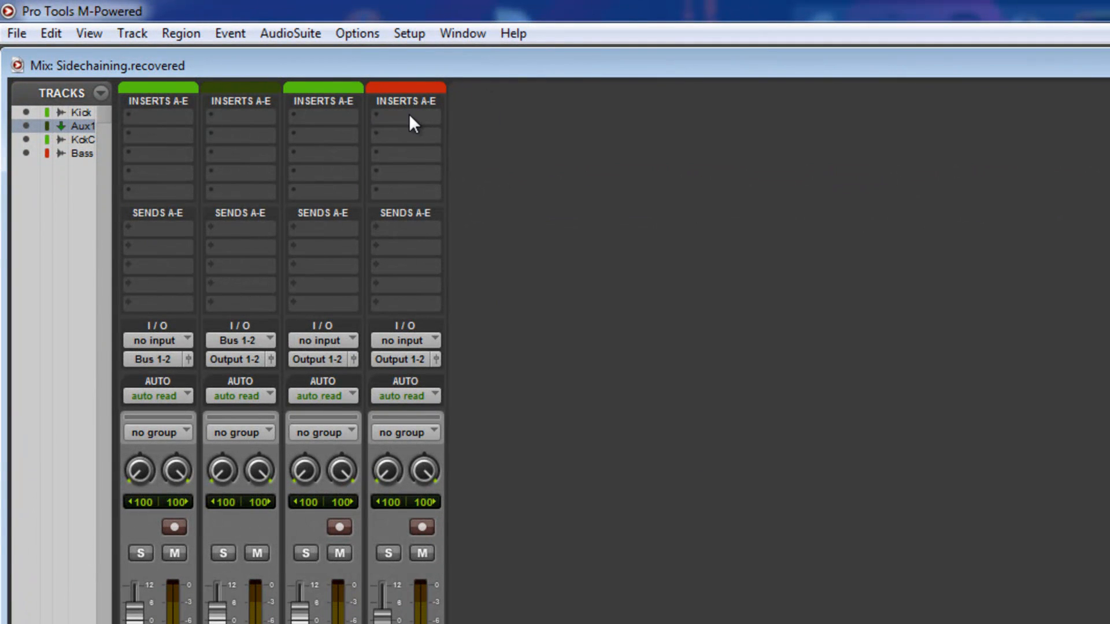
Step: Insert a Waves C1 comp plug-in in an empty slot on the Bass strip
left_click(404, 113)
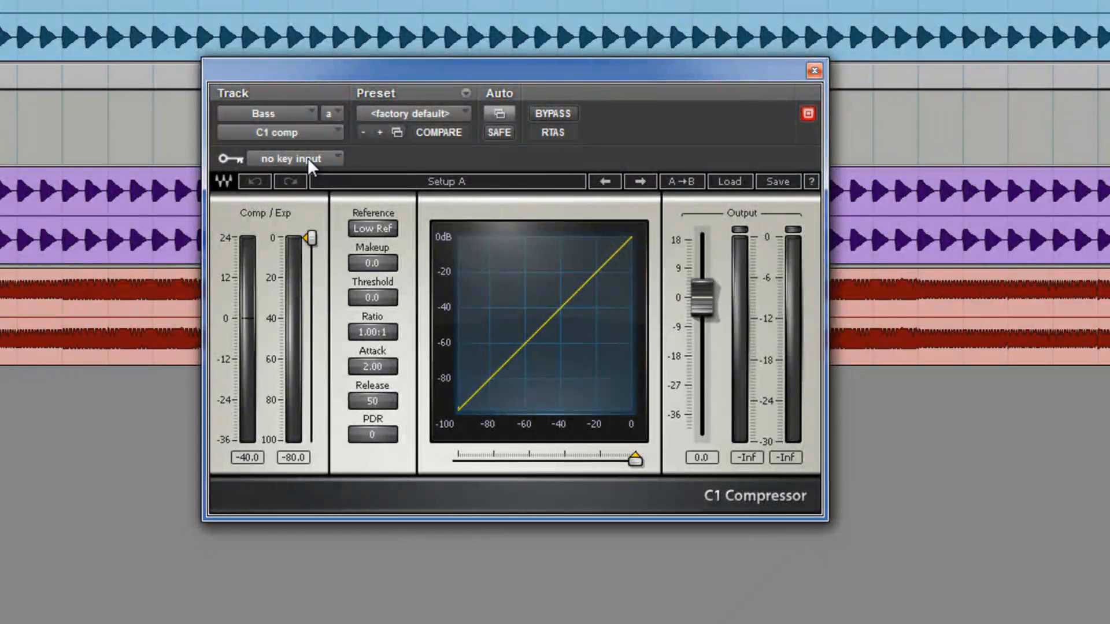
Step: Key the Bass C1 from Bus 1, lower threshold to -17.6 and raise the ratio
left_click(293, 158)
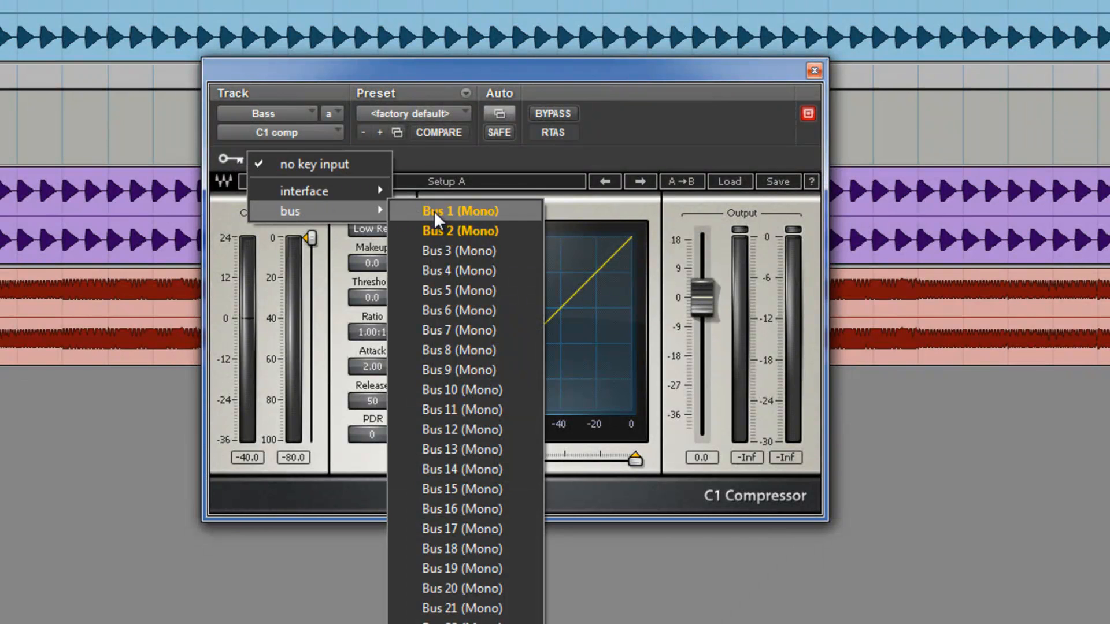
left_click(460, 211)
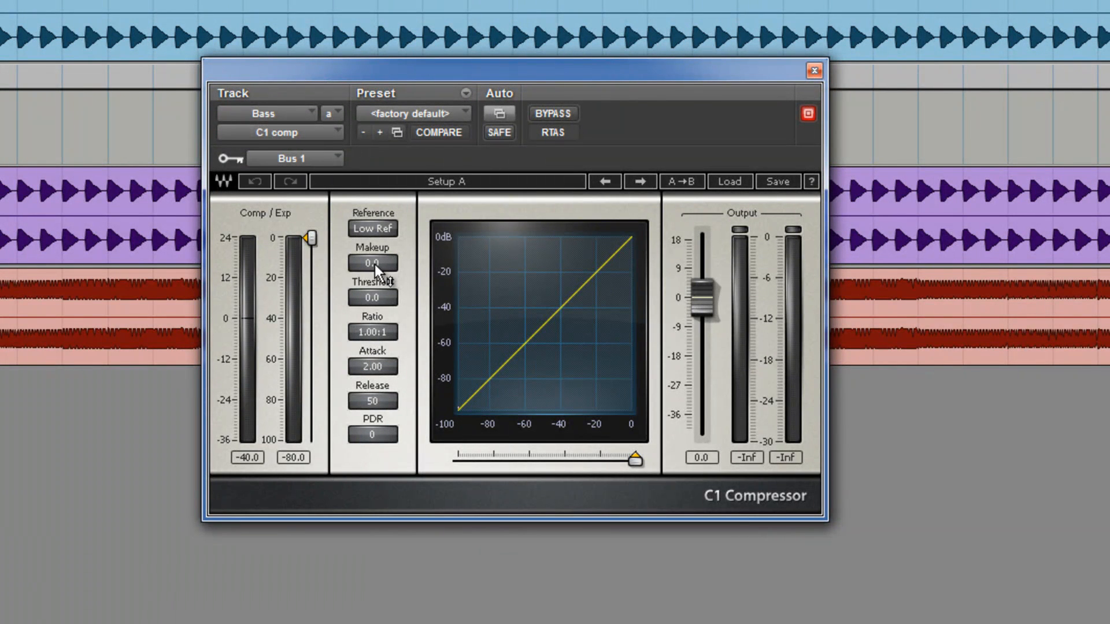
mouse_move(315, 239)
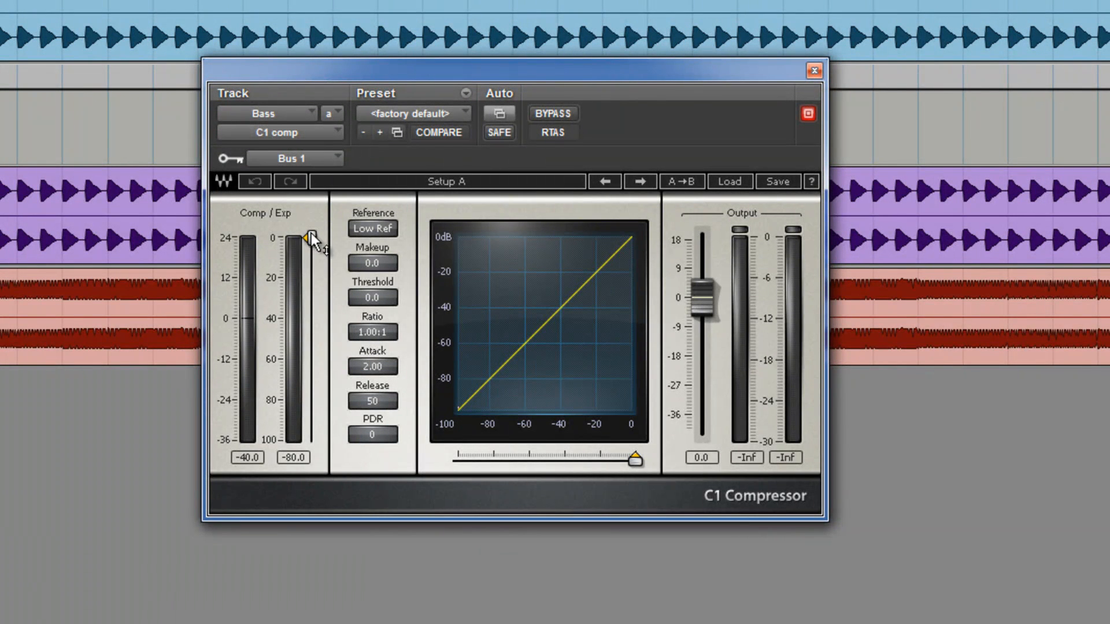
left_click_drag(310, 237, 310, 272)
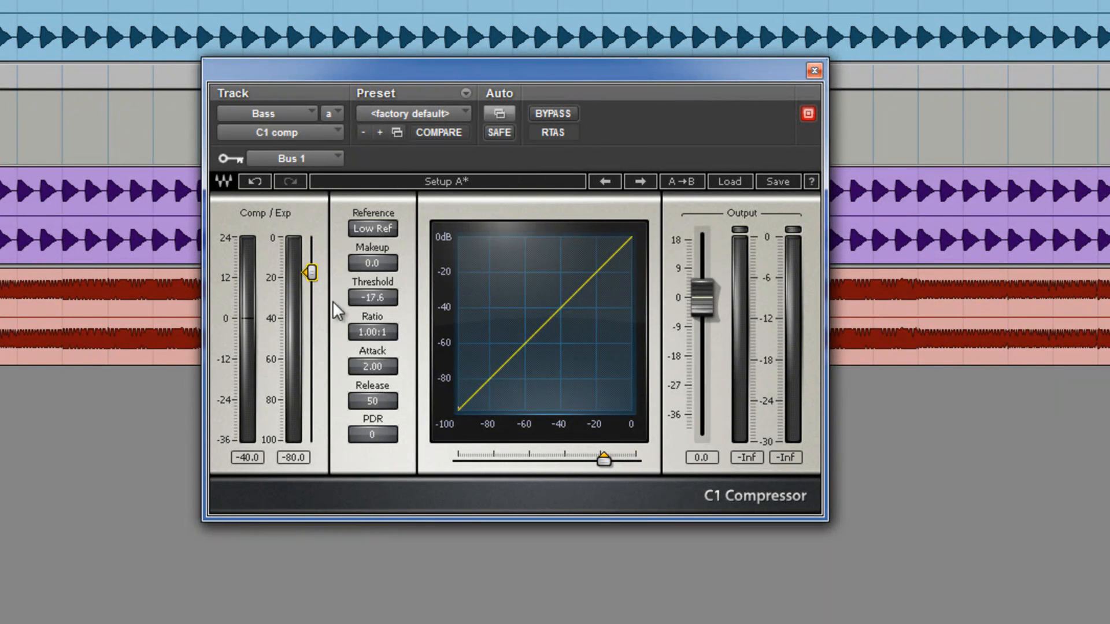
left_click_drag(371, 331, 371, 311)
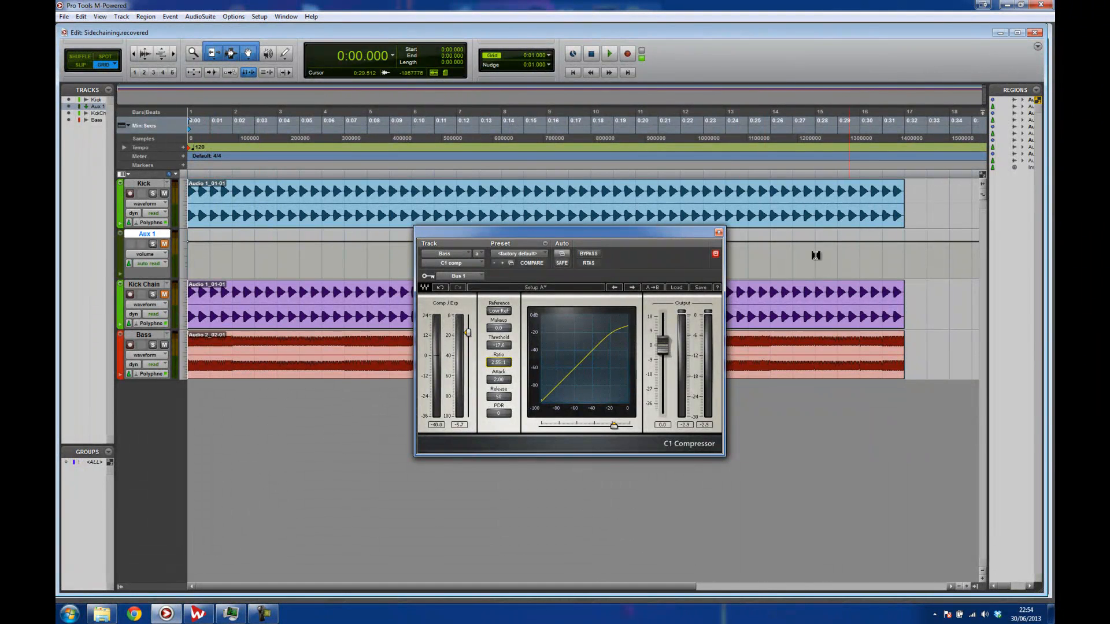
left_click(591, 53)
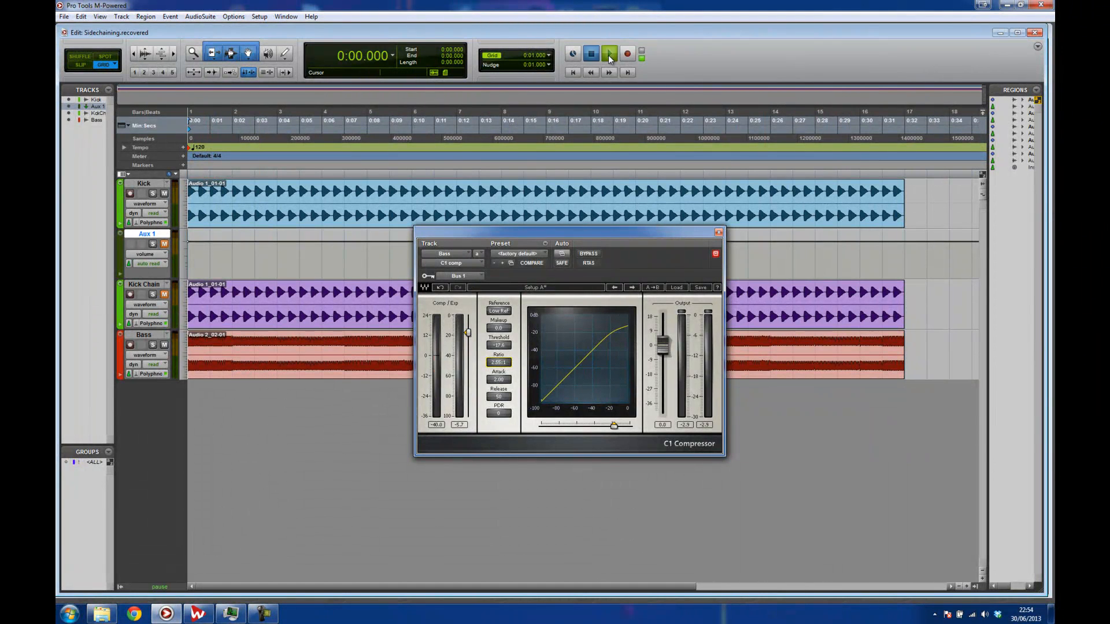
left_click(608, 54)
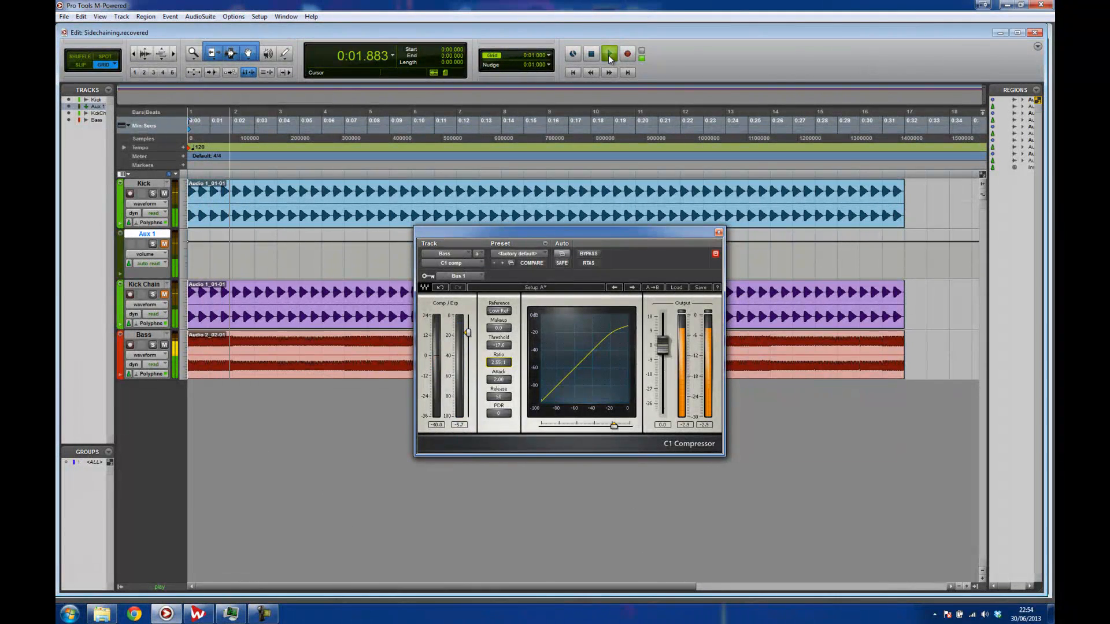
left_click(608, 53)
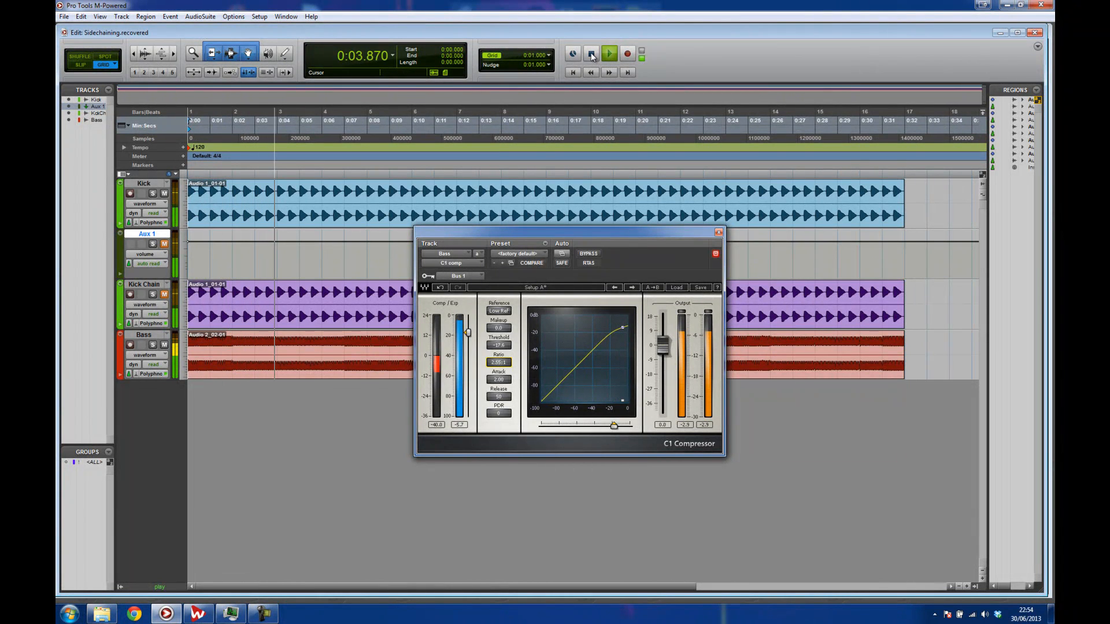
left_click(592, 53)
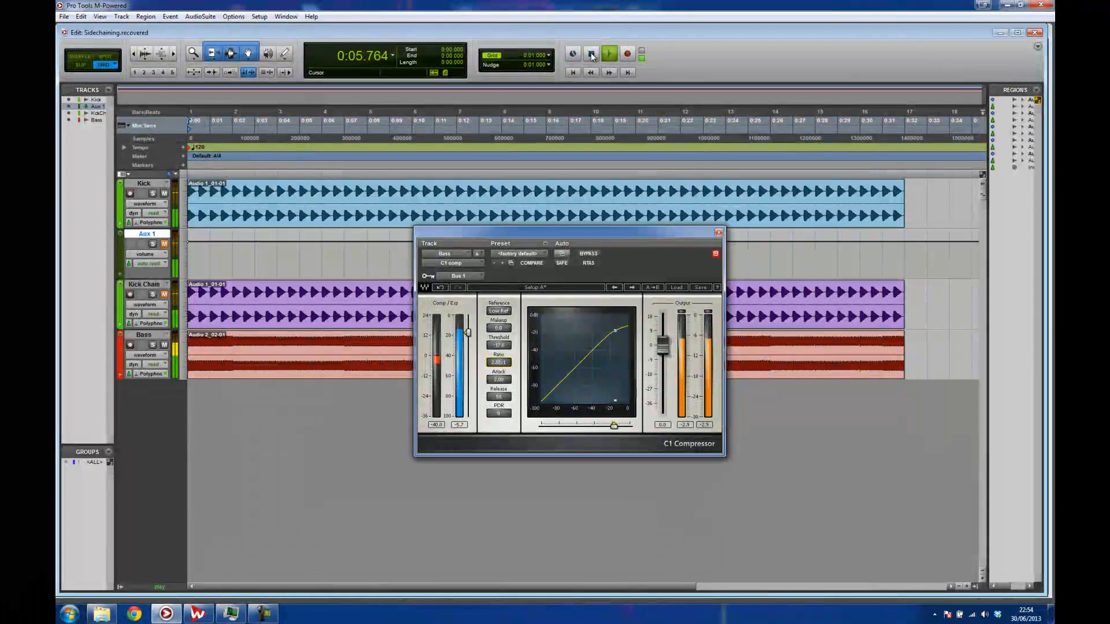
left_click(590, 53)
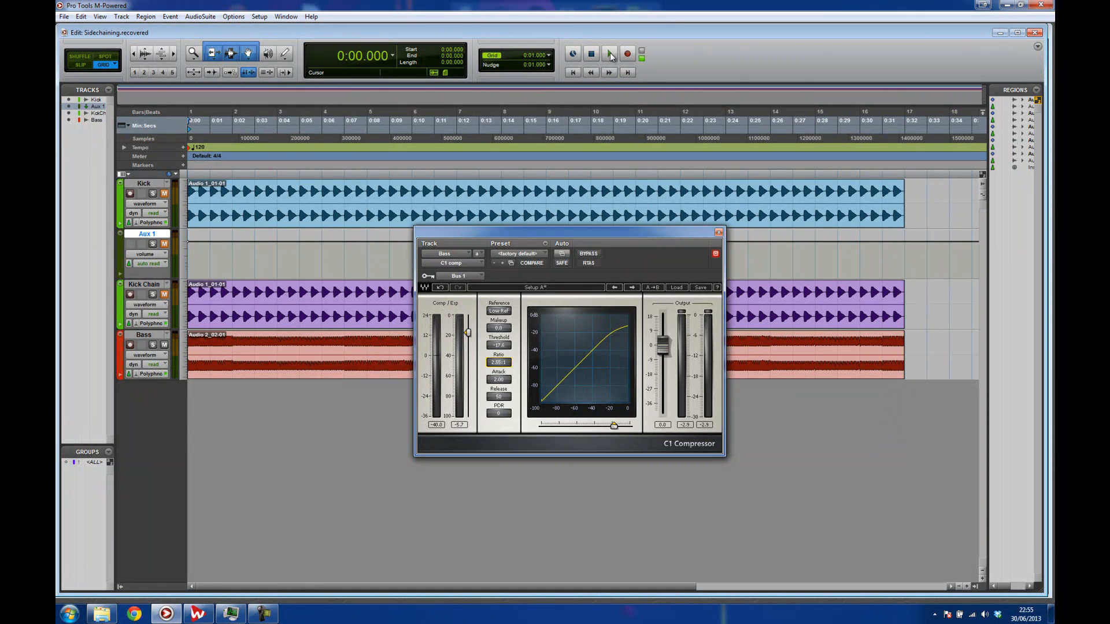
left_click(609, 53)
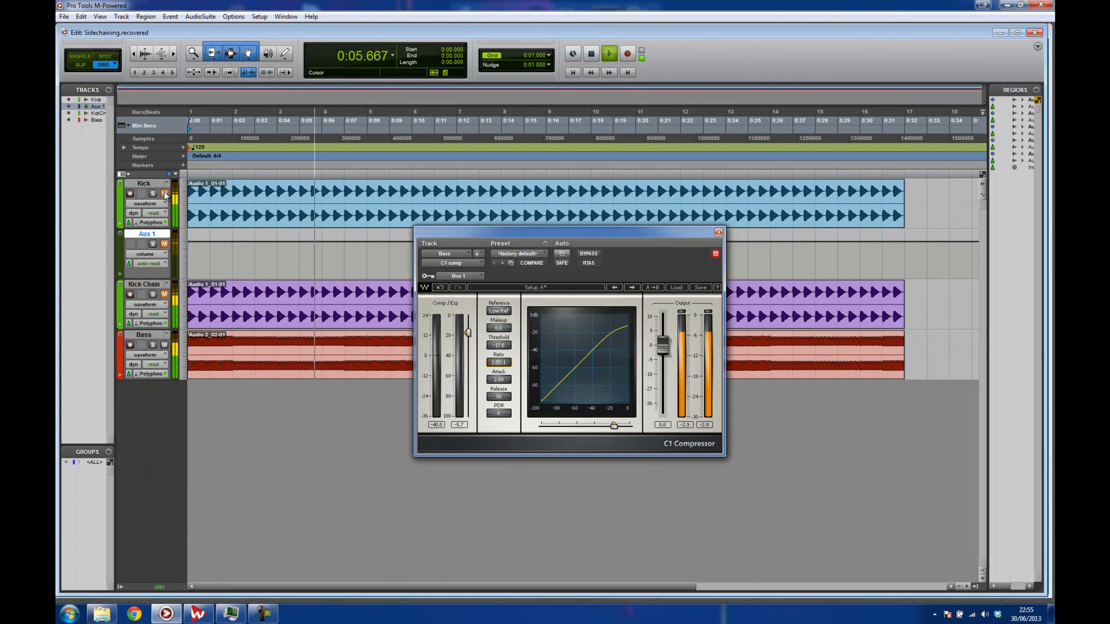
left_click(590, 53)
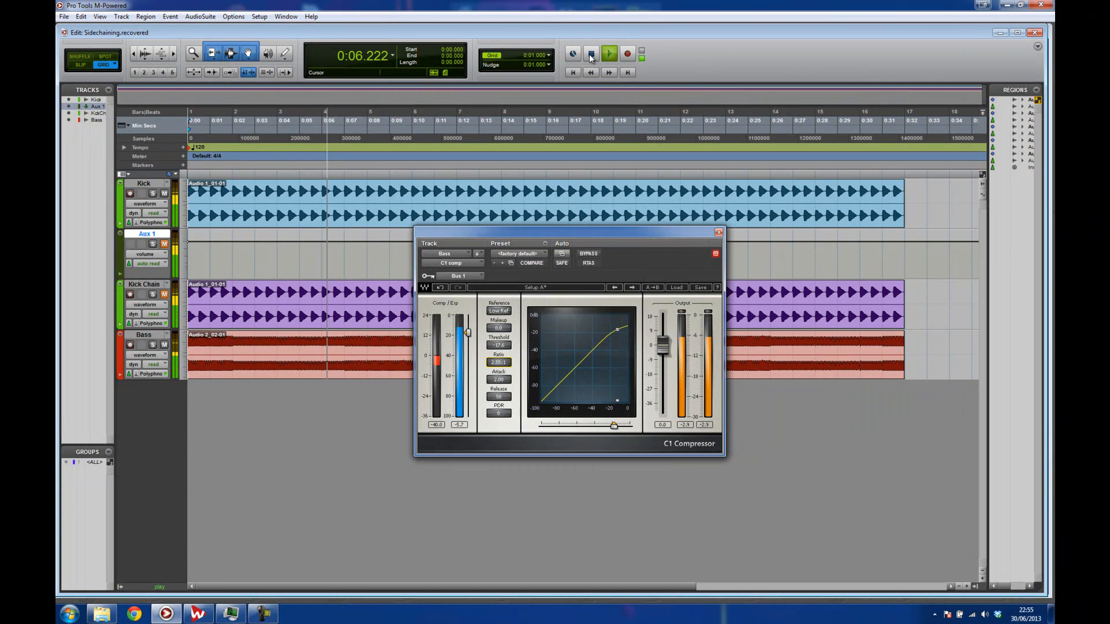
left_click(591, 53)
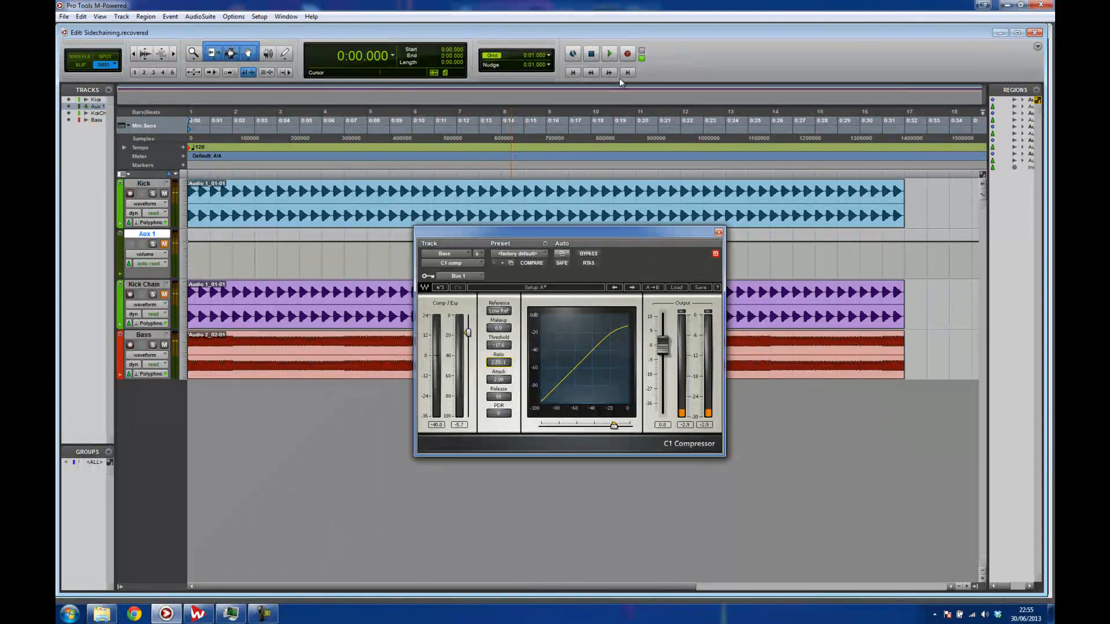